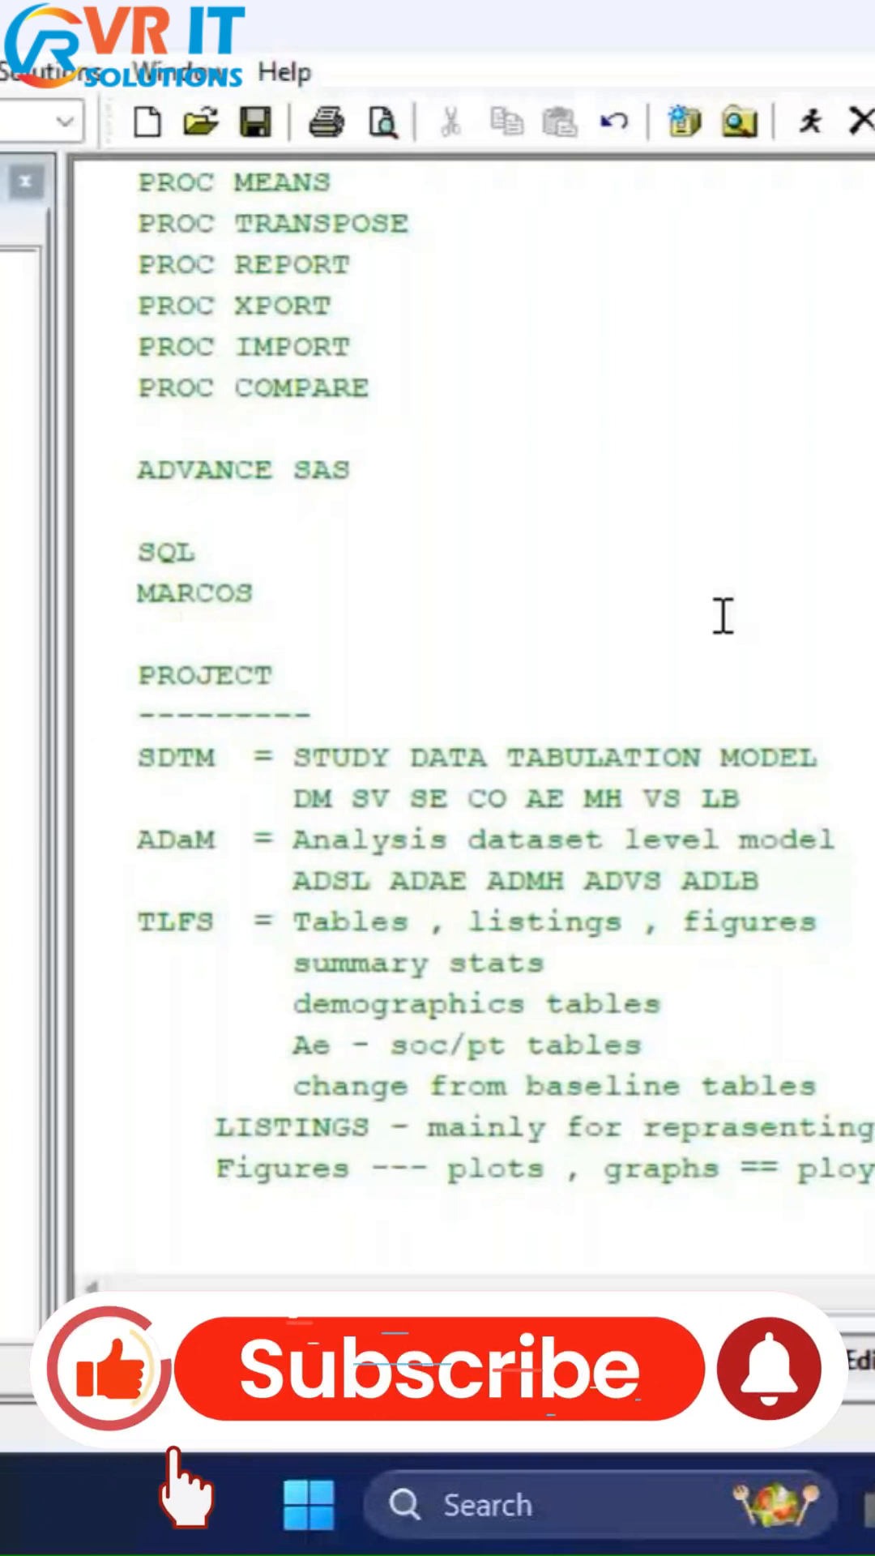
pyautogui.click(436, 1369)
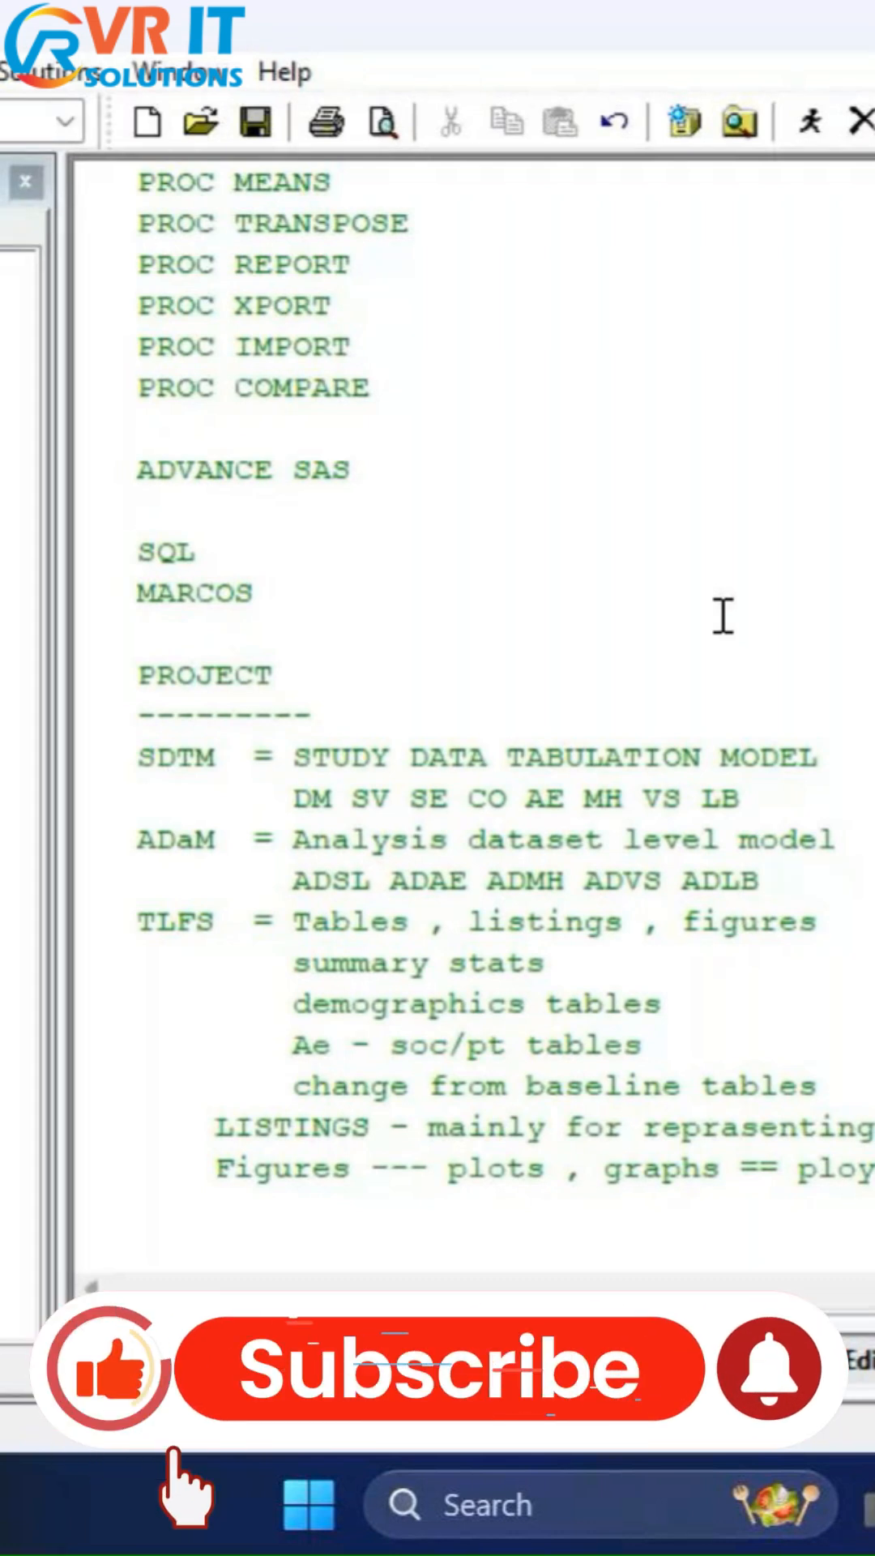
pyautogui.click(437, 1370)
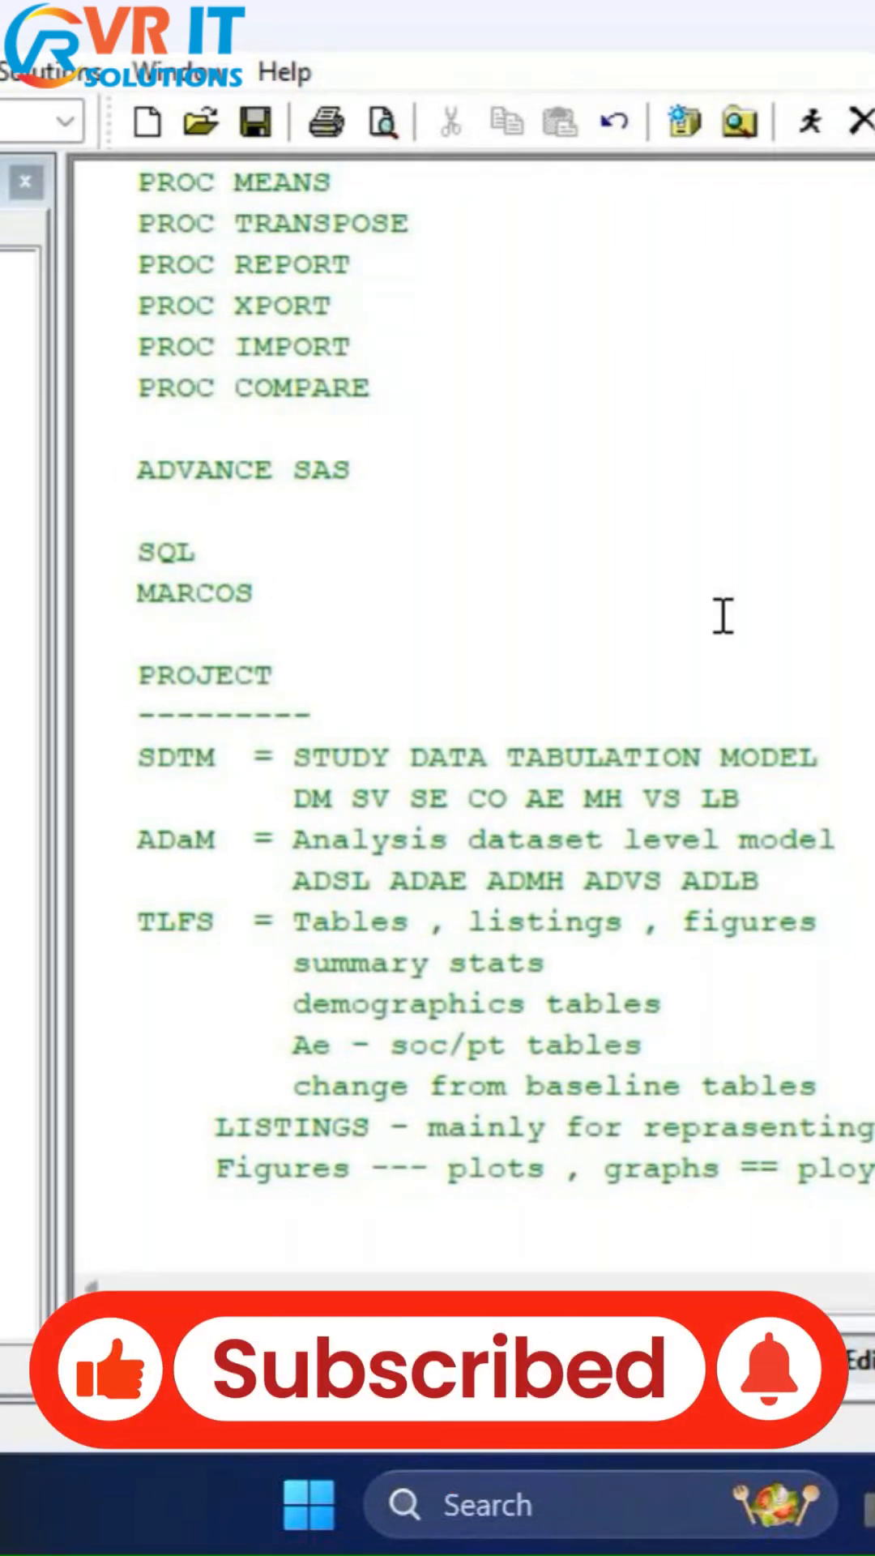